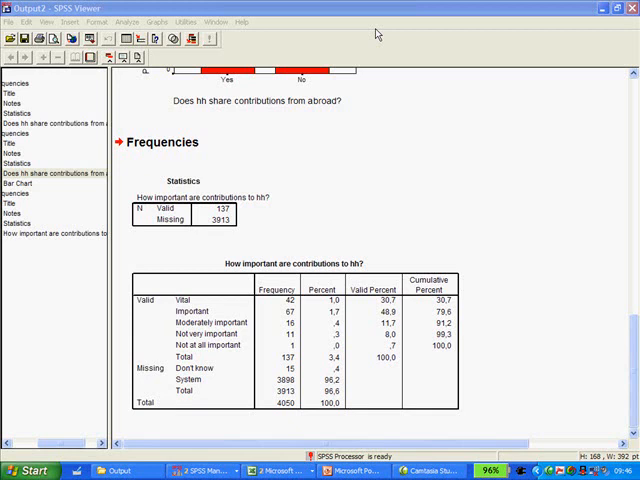
mouse_move(634, 331)
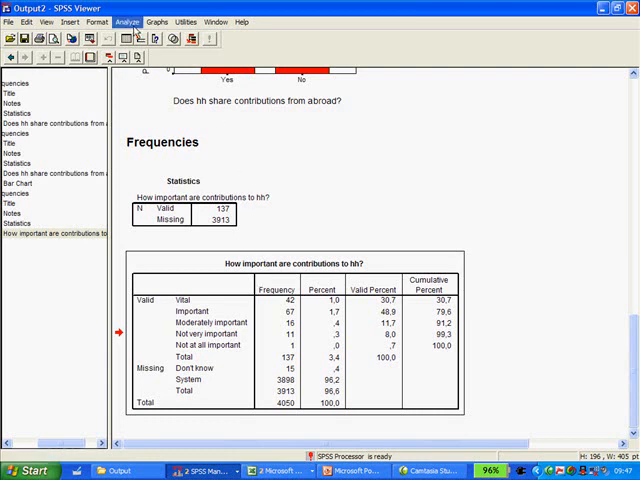
Step: Open Frequencies and add 'How important are contributions to hh?' as the analysis variable
click(128, 22)
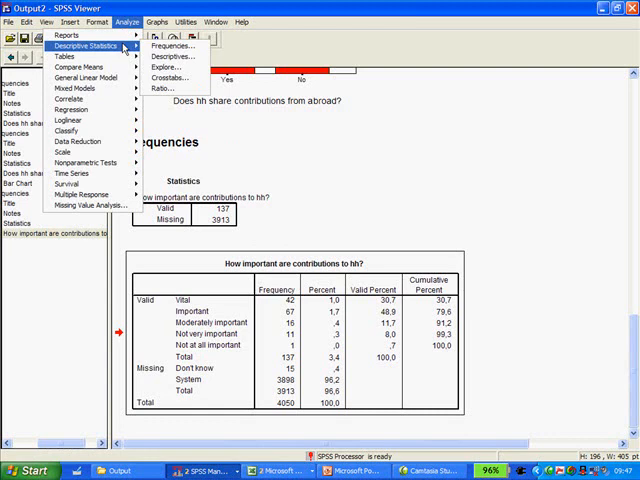
mouse_move(172, 46)
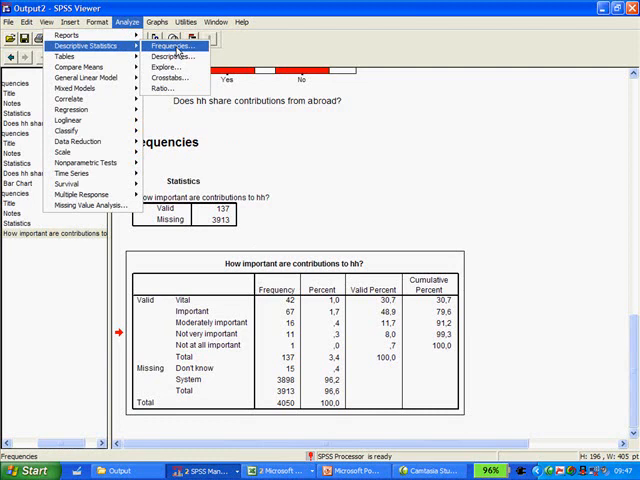
click(172, 46)
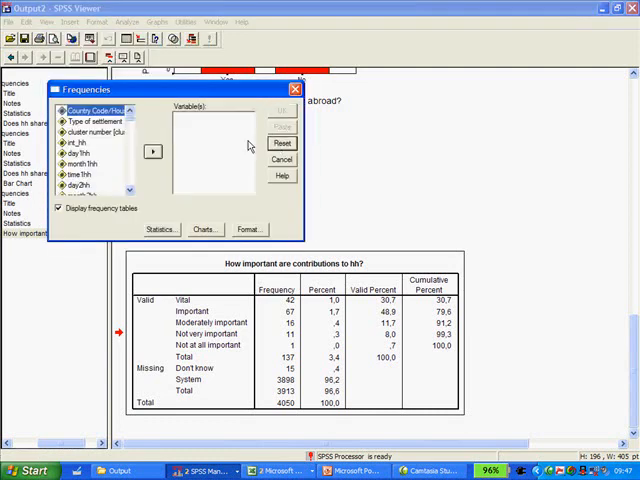
scroll(down, 3)
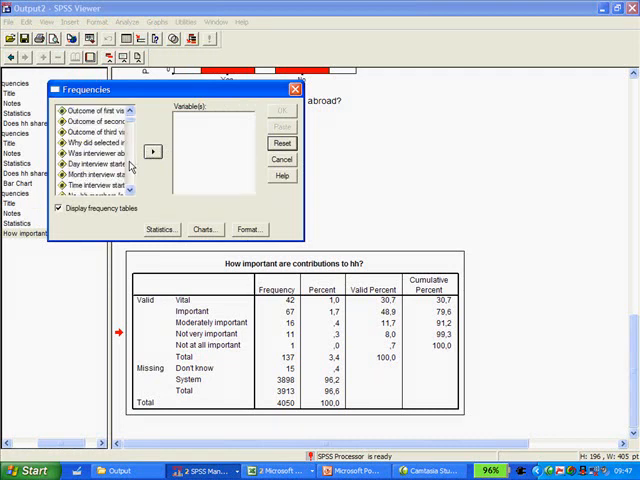
click(100, 152)
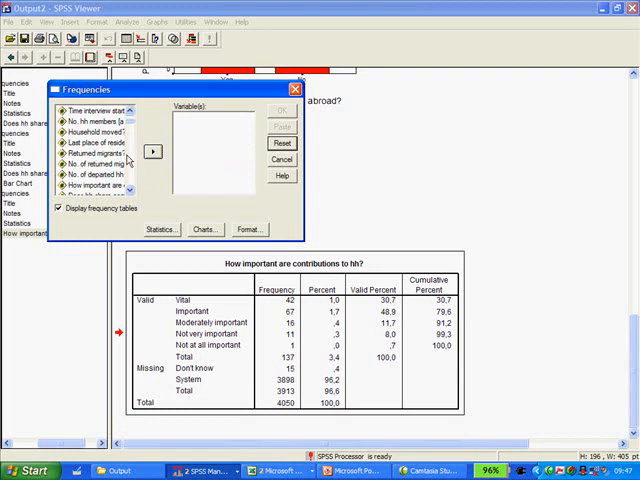
click(100, 185)
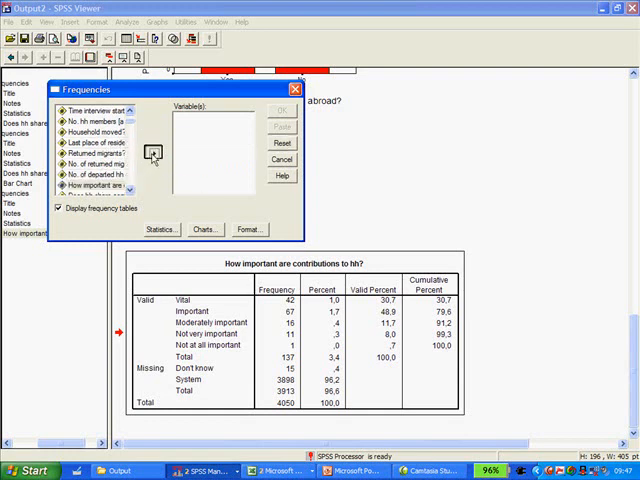
click(153, 151)
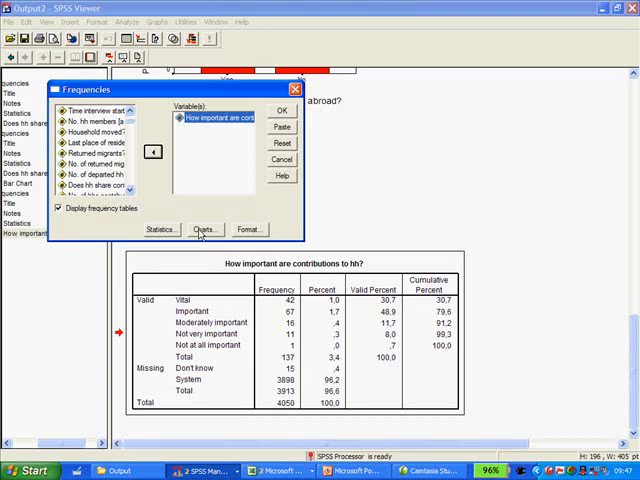
Step: Choose bar charts with percentage values under Charts, then run the Frequencies analysis
click(203, 230)
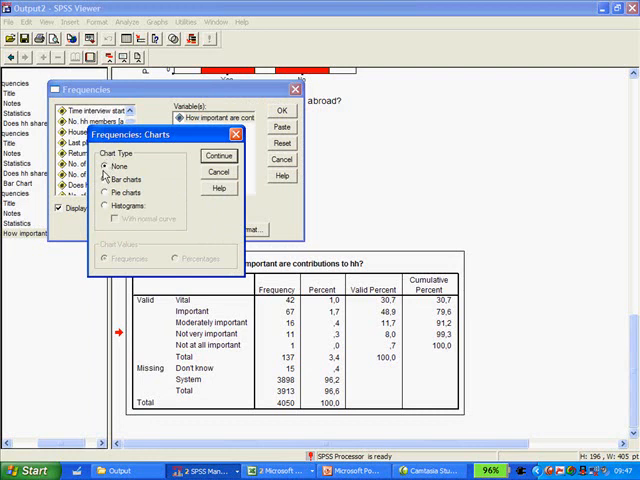
click(106, 179)
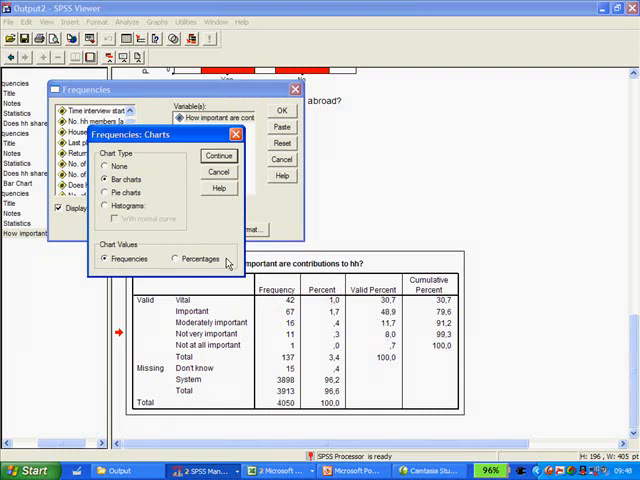
click(174, 258)
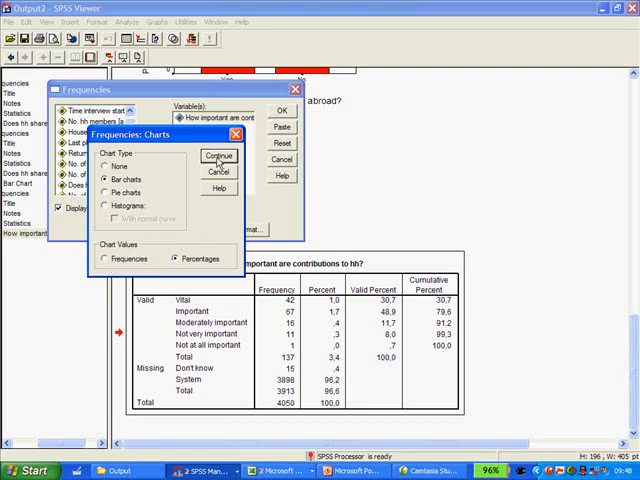
click(219, 156)
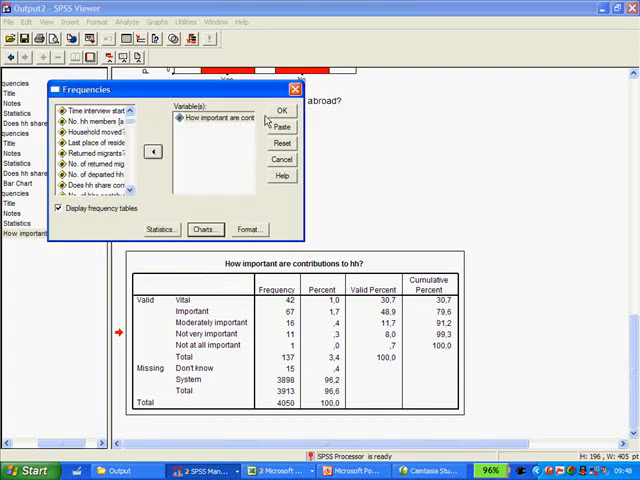
click(281, 110)
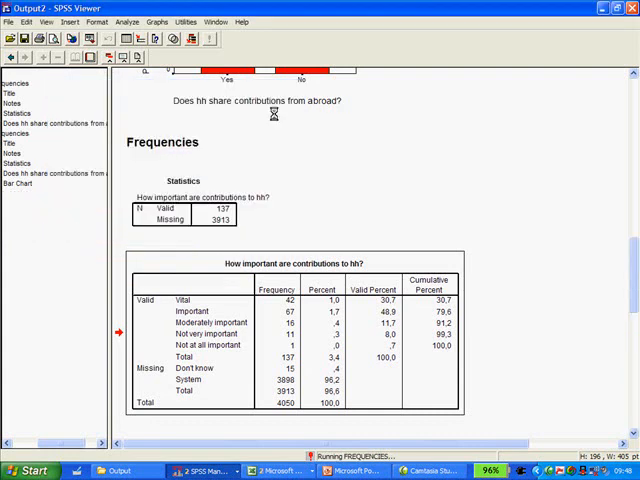
Step: Scroll down the Viewer to the percent bar chart below the frequency table
scroll(down, 3)
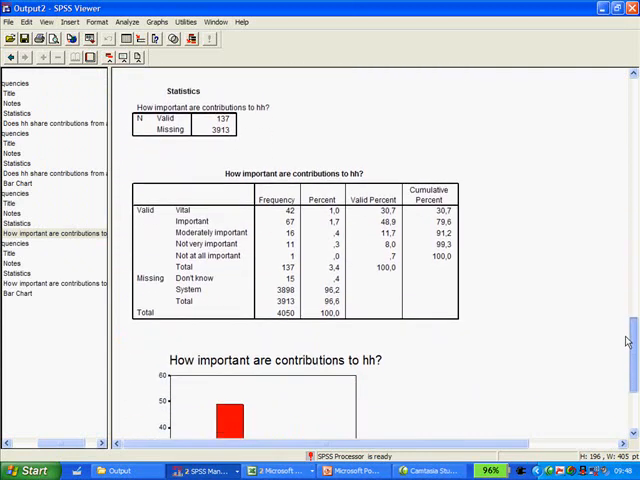
scroll(down, 3)
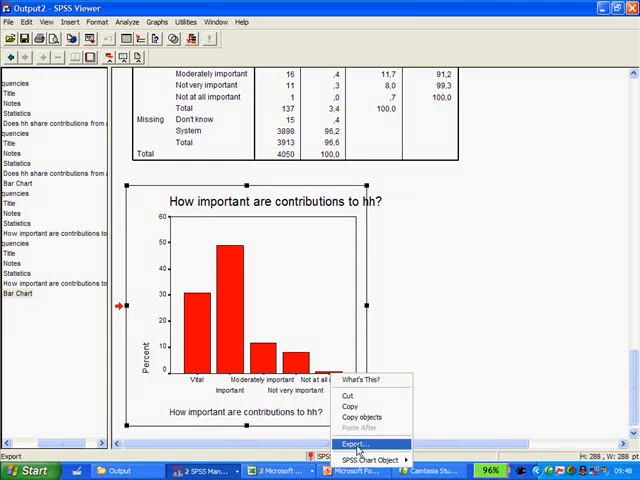
Step: Export charts only as a JPEG file into the Output folder
click(355, 444)
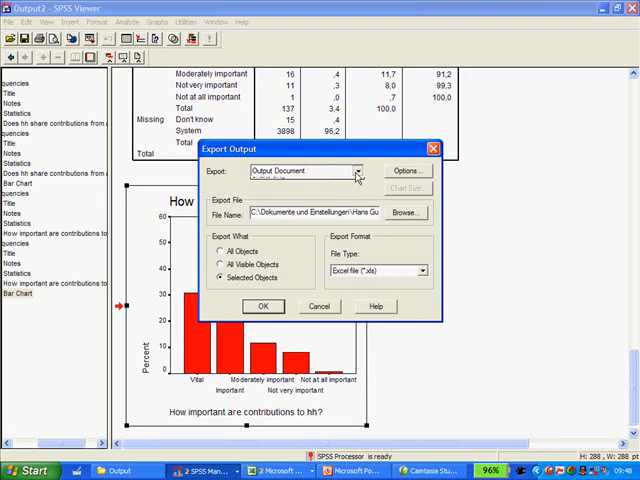
click(356, 170)
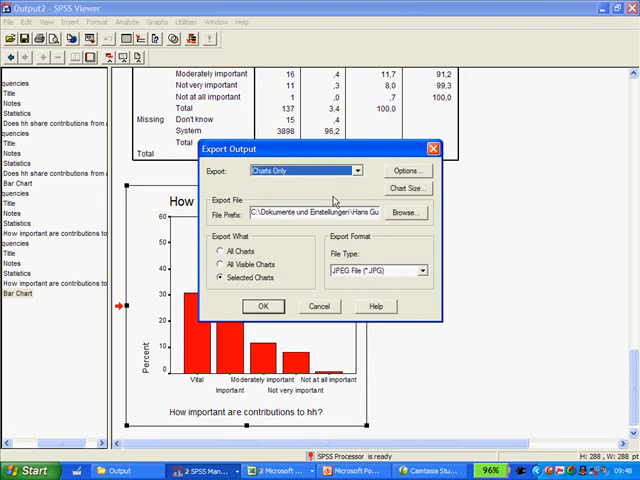
click(406, 212)
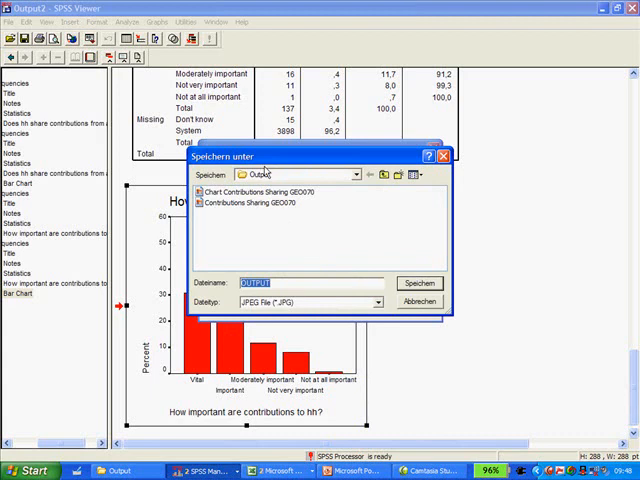
text(lm)
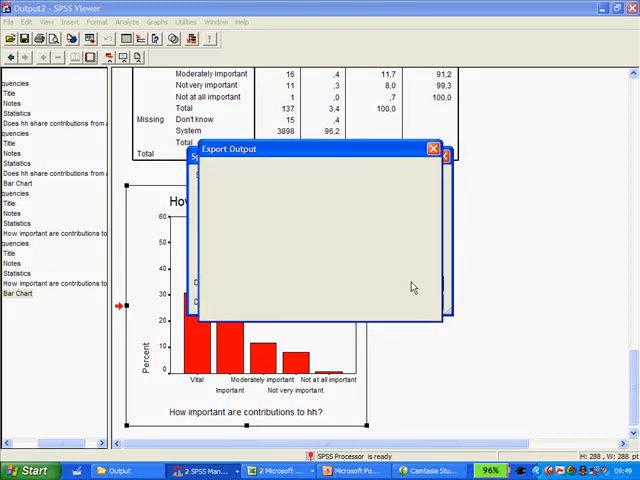
click(424, 271)
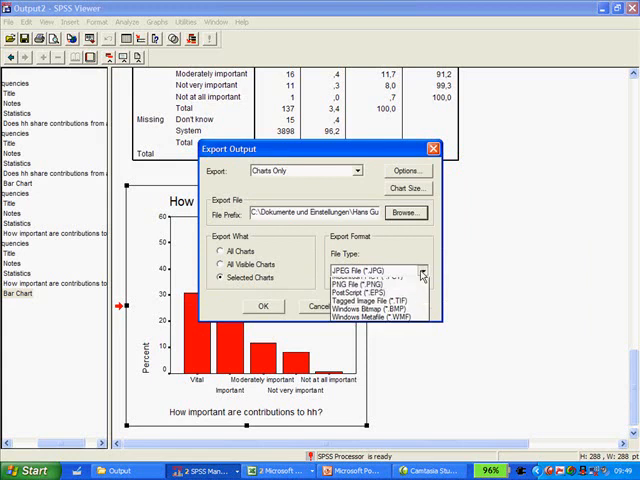
click(422, 270)
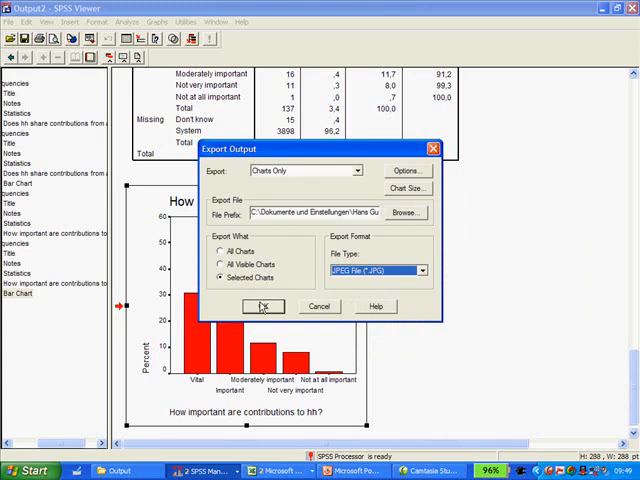
click(262, 306)
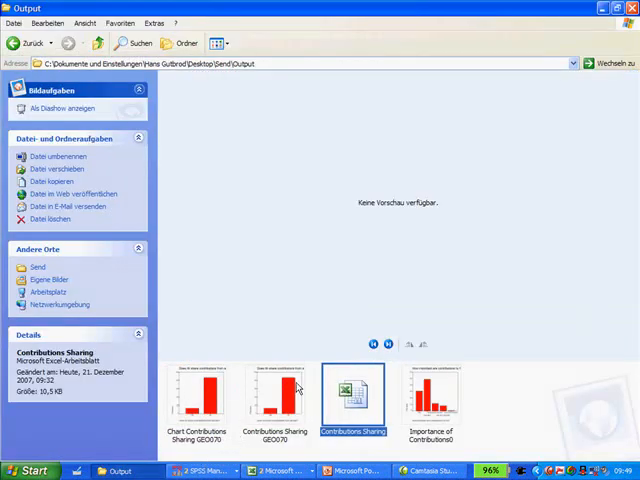
Step: Preview the Importance of Contributions JPEG in Explorer's Output folder filmstrip
click(431, 395)
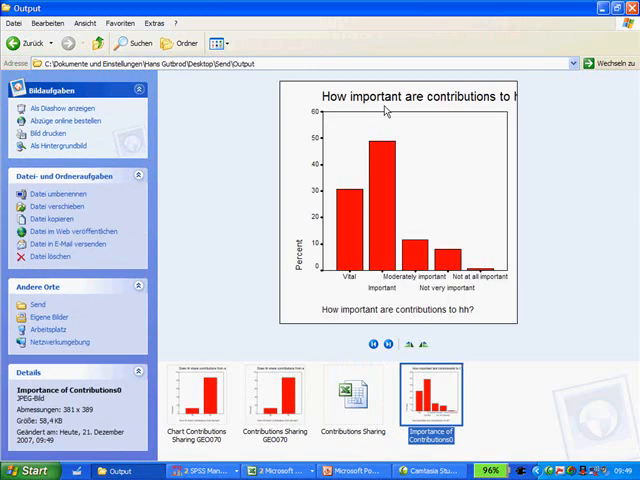
mouse_move(545, 145)
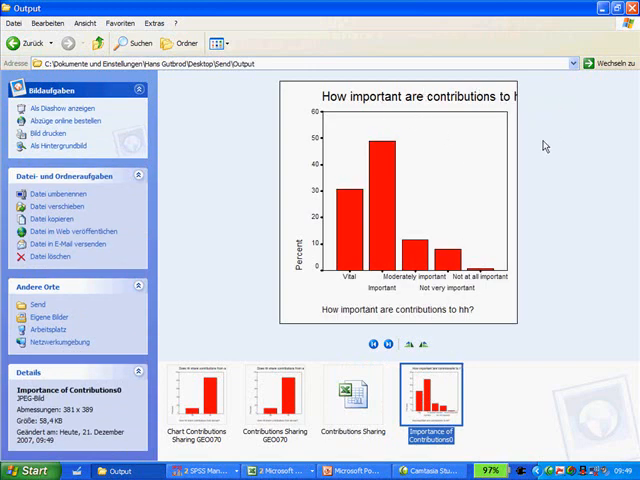
mouse_move(395, 238)
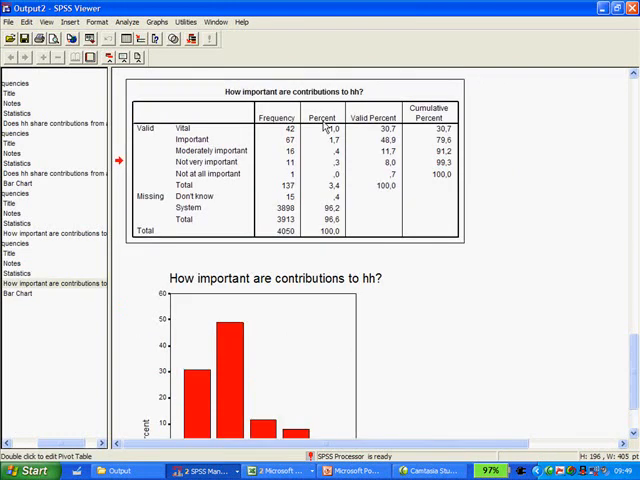
Step: Export the output document as Excel workbook 'Contributions Importance' in the Output folder
right_click(325, 128)
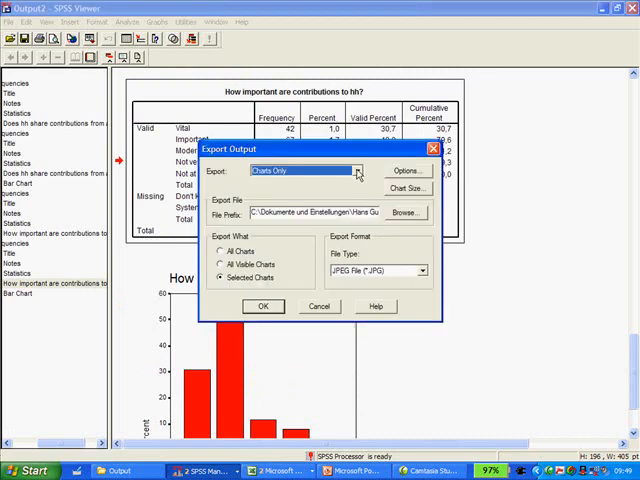
click(357, 171)
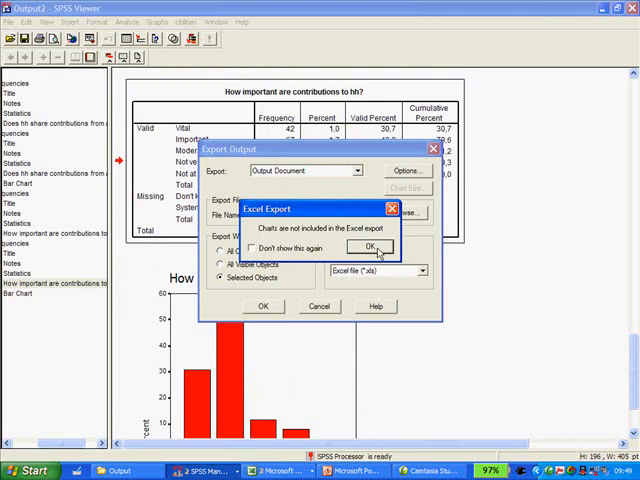
click(370, 247)
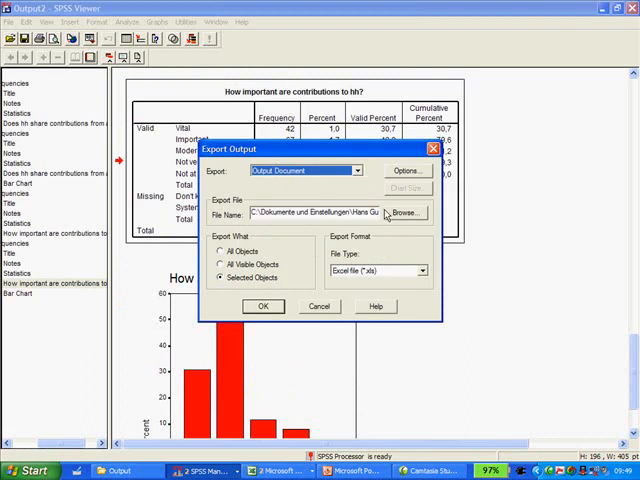
click(403, 213)
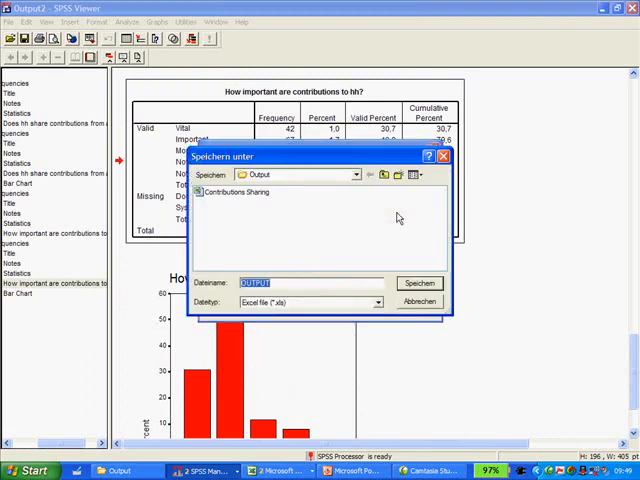
text(c)
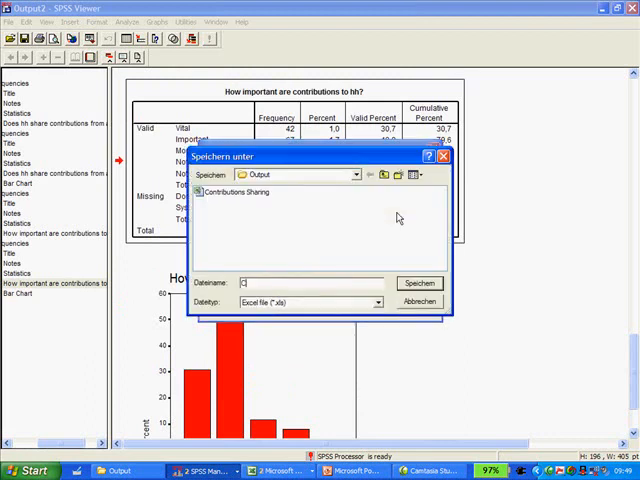
text(Contributions)
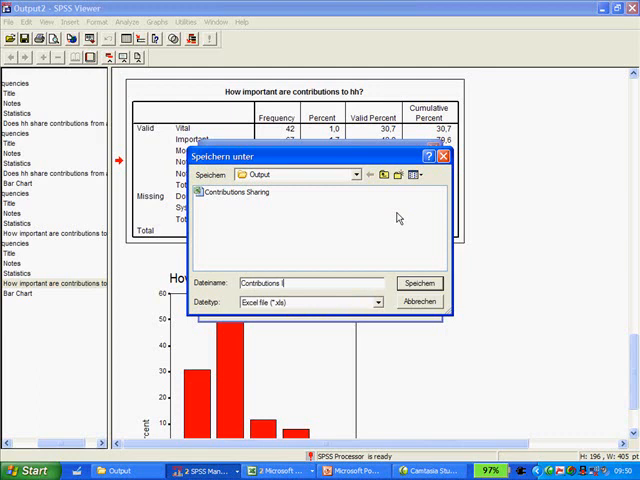
text(Importance)
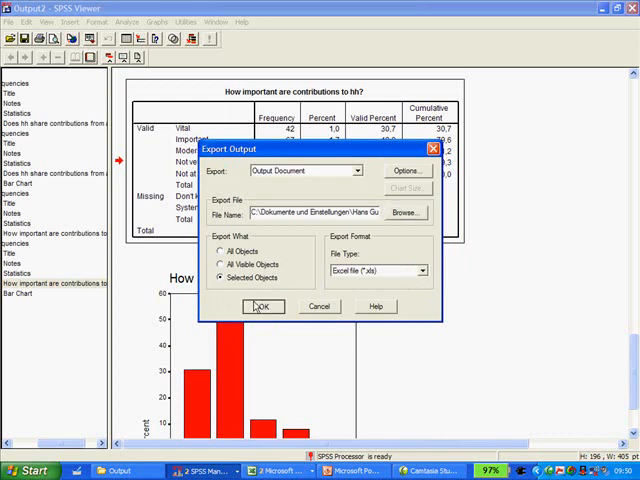
click(263, 306)
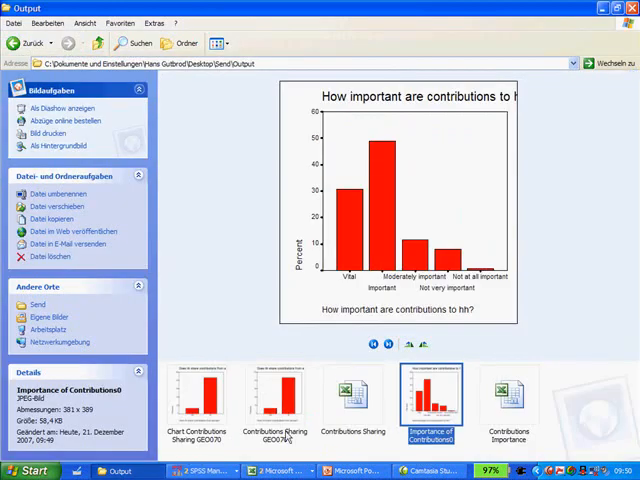
Step: Open the Contributions Importance workbook from the Output folder
click(509, 390)
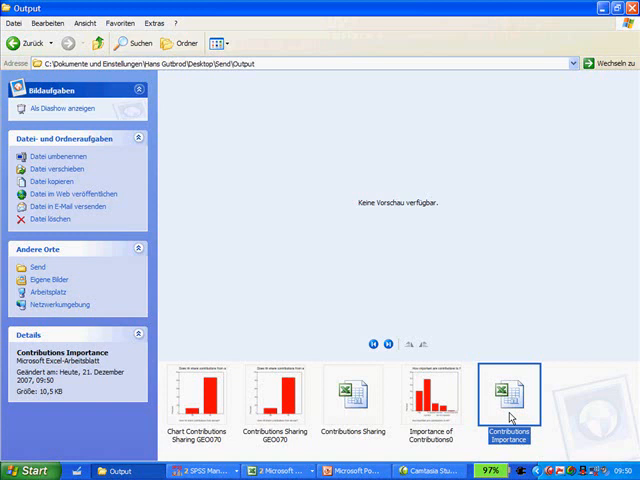
double_click(509, 391)
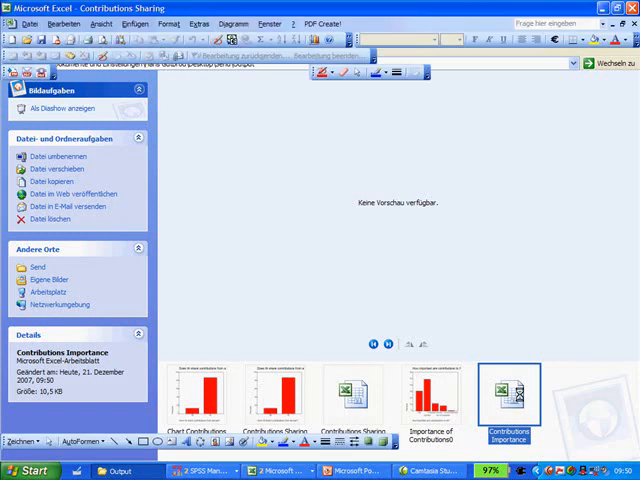
double_click(509, 393)
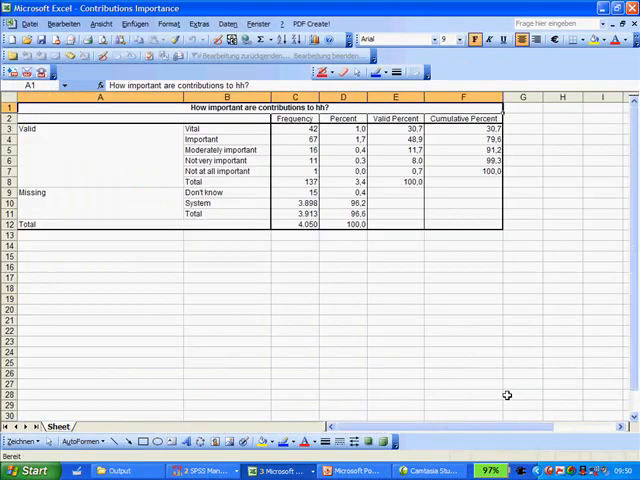
mouse_move(222, 430)
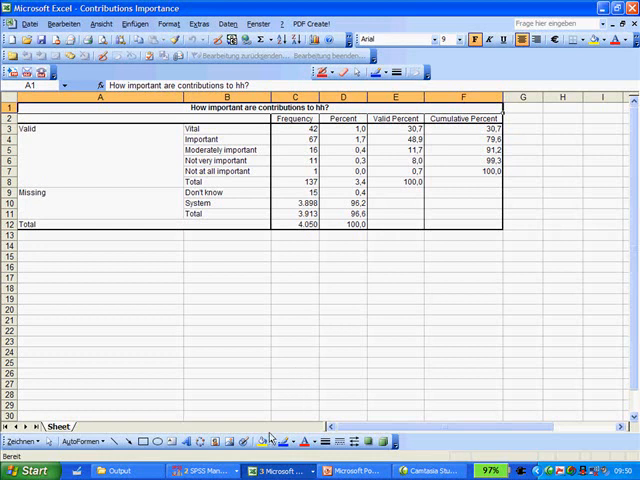
mouse_move(330, 267)
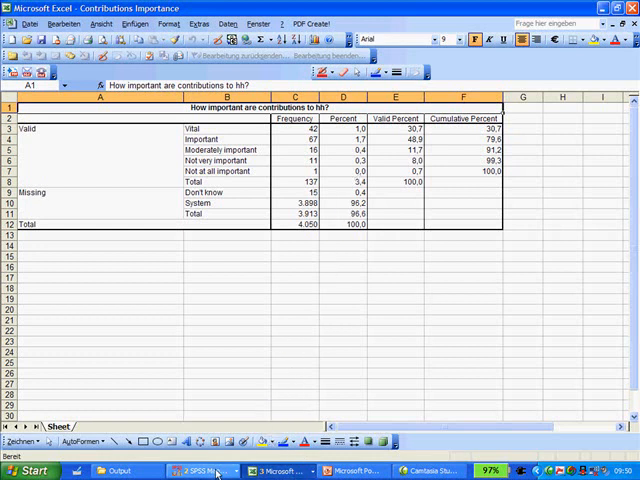
Step: Switch from the Excel workbook back to SPSS Viewer via the taskbar
click(200, 471)
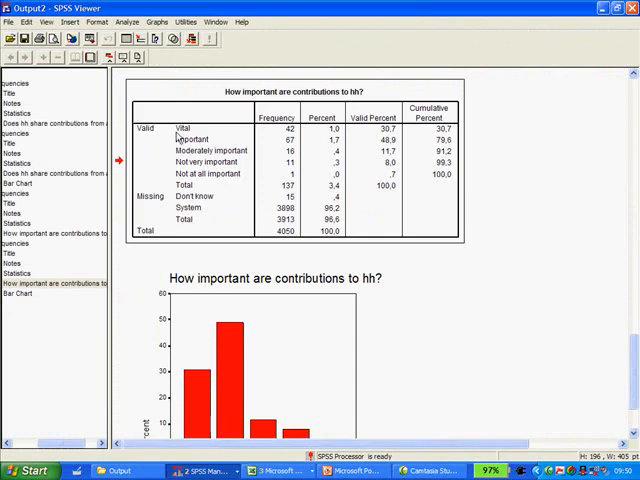
mouse_move(249, 112)
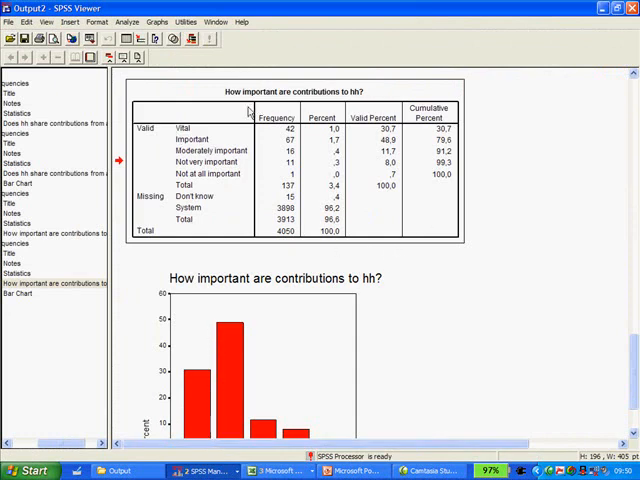
scroll(down, 3)
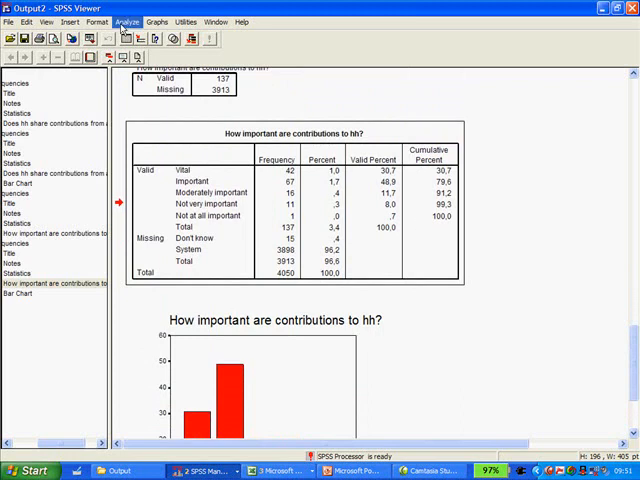
click(125, 22)
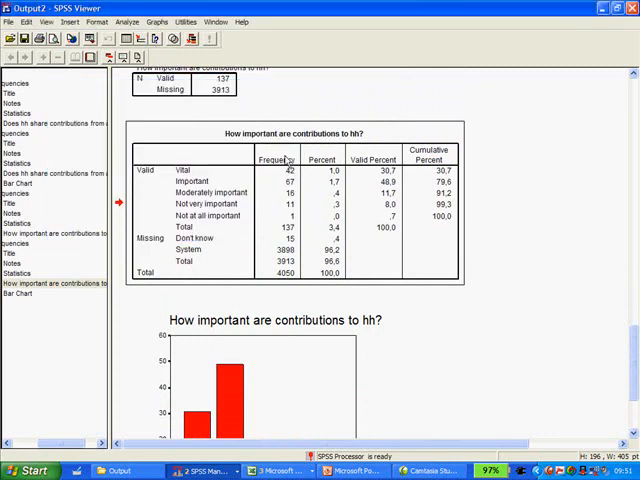
click(156, 22)
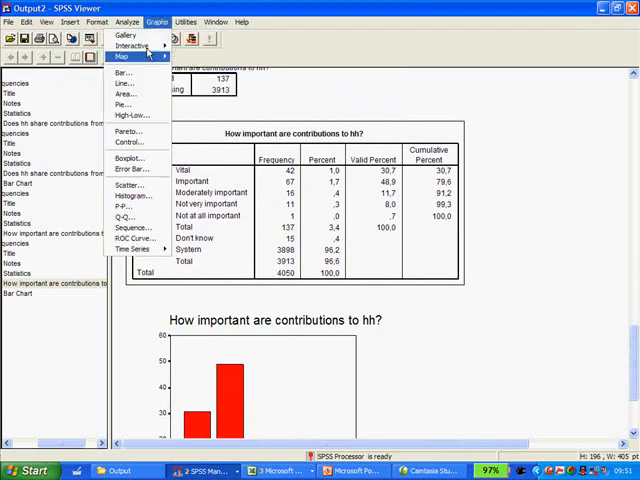
mouse_move(130, 45)
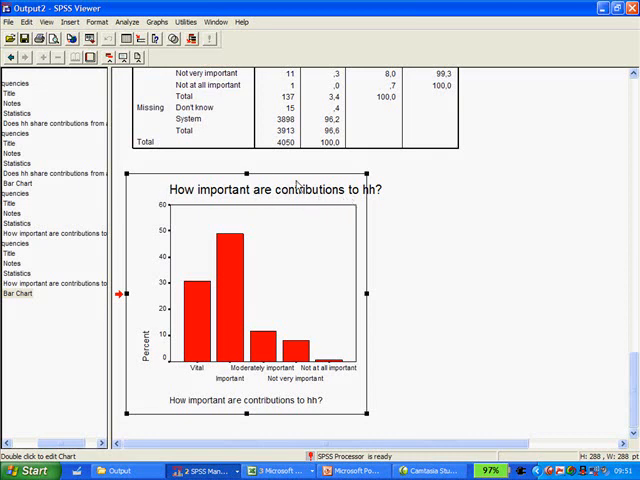
mouse_move(633, 80)
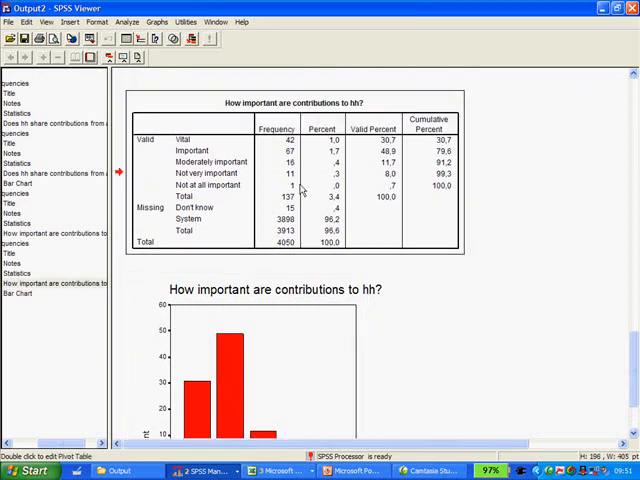
mouse_move(305, 188)
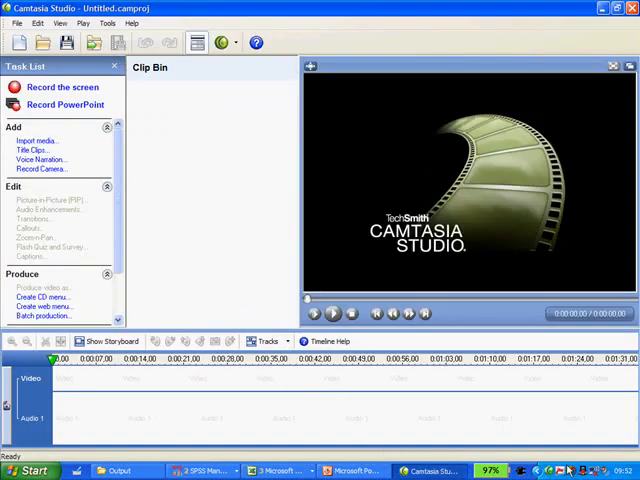
Step: Open the Camtasia Recorder window from the system tray to see recording status
click(61, 87)
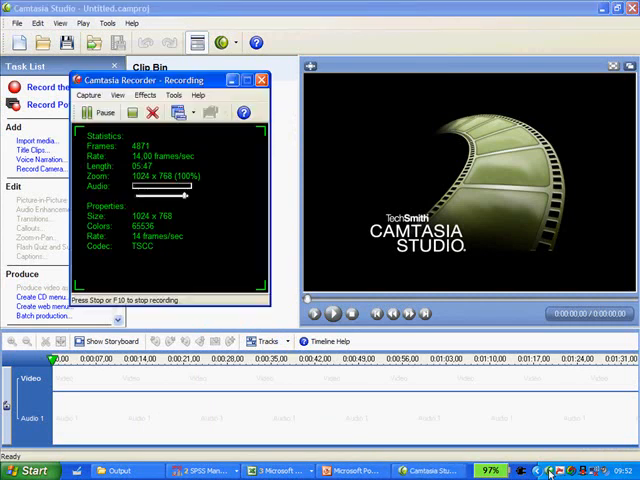